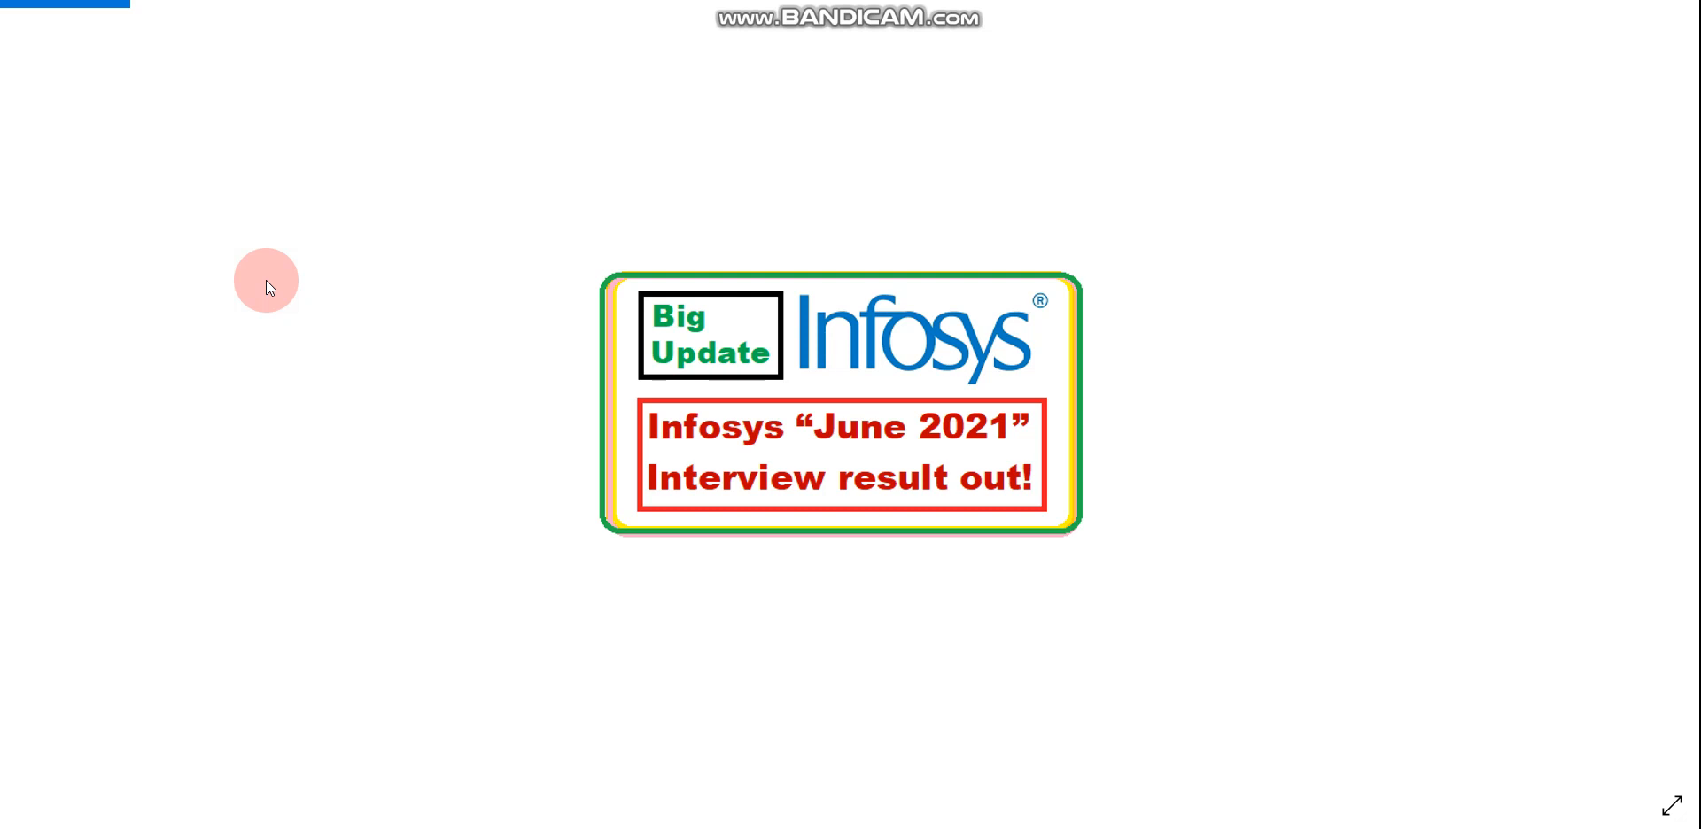
Advance from the 'Interview result out!' title card to the dark-mode Infosys offer email screenshot
click(276, 279)
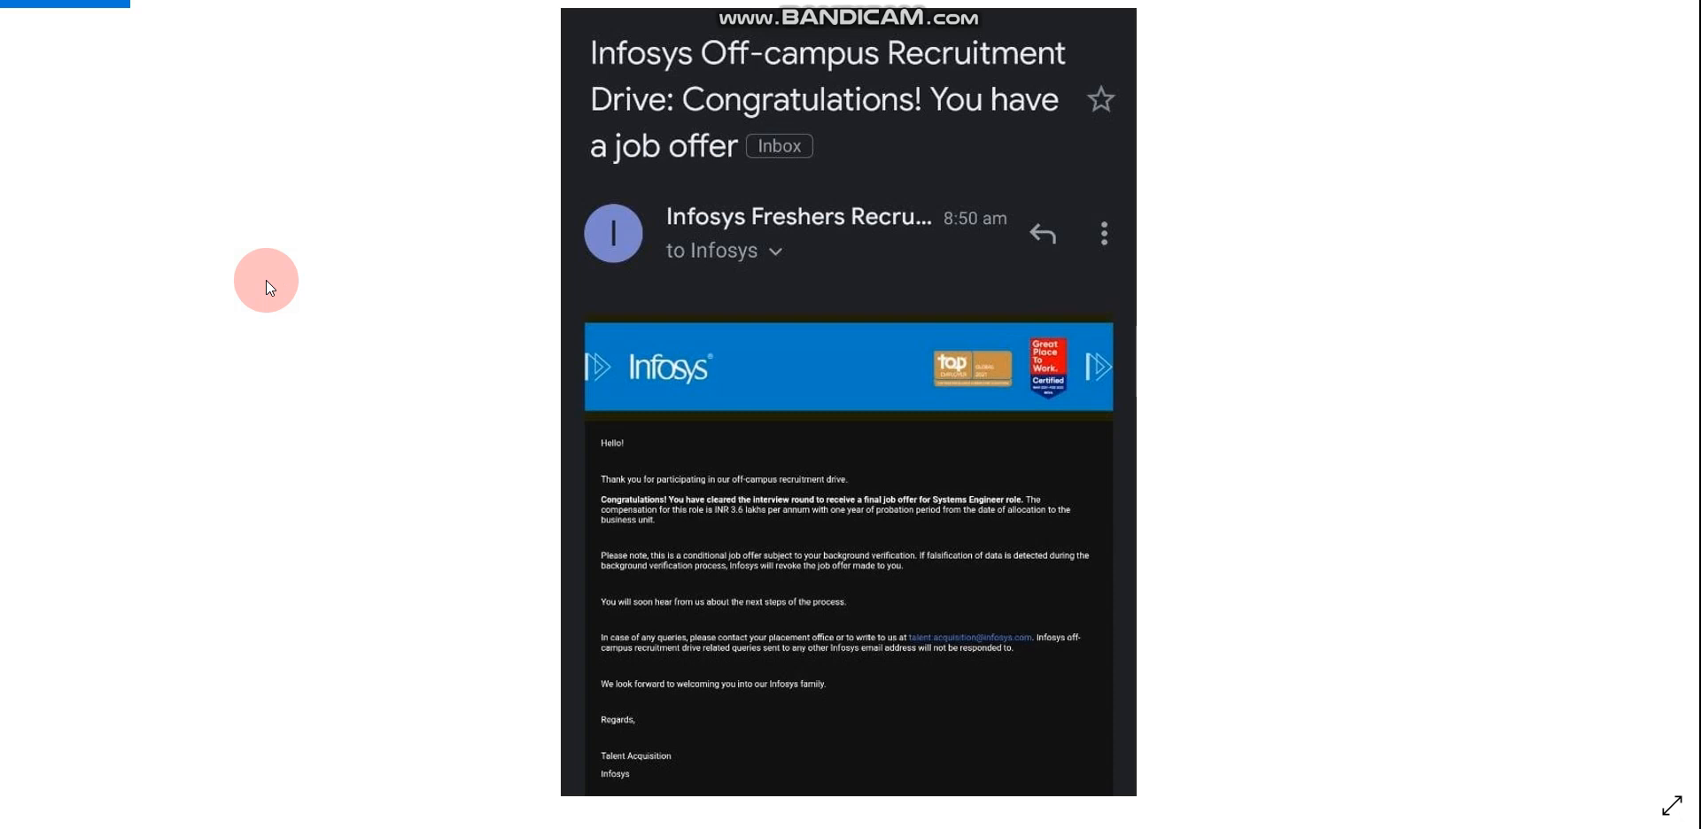
Scroll through the light-mode Infosys offer email body down to the Talent Acquisition signature
scroll(down, 3)
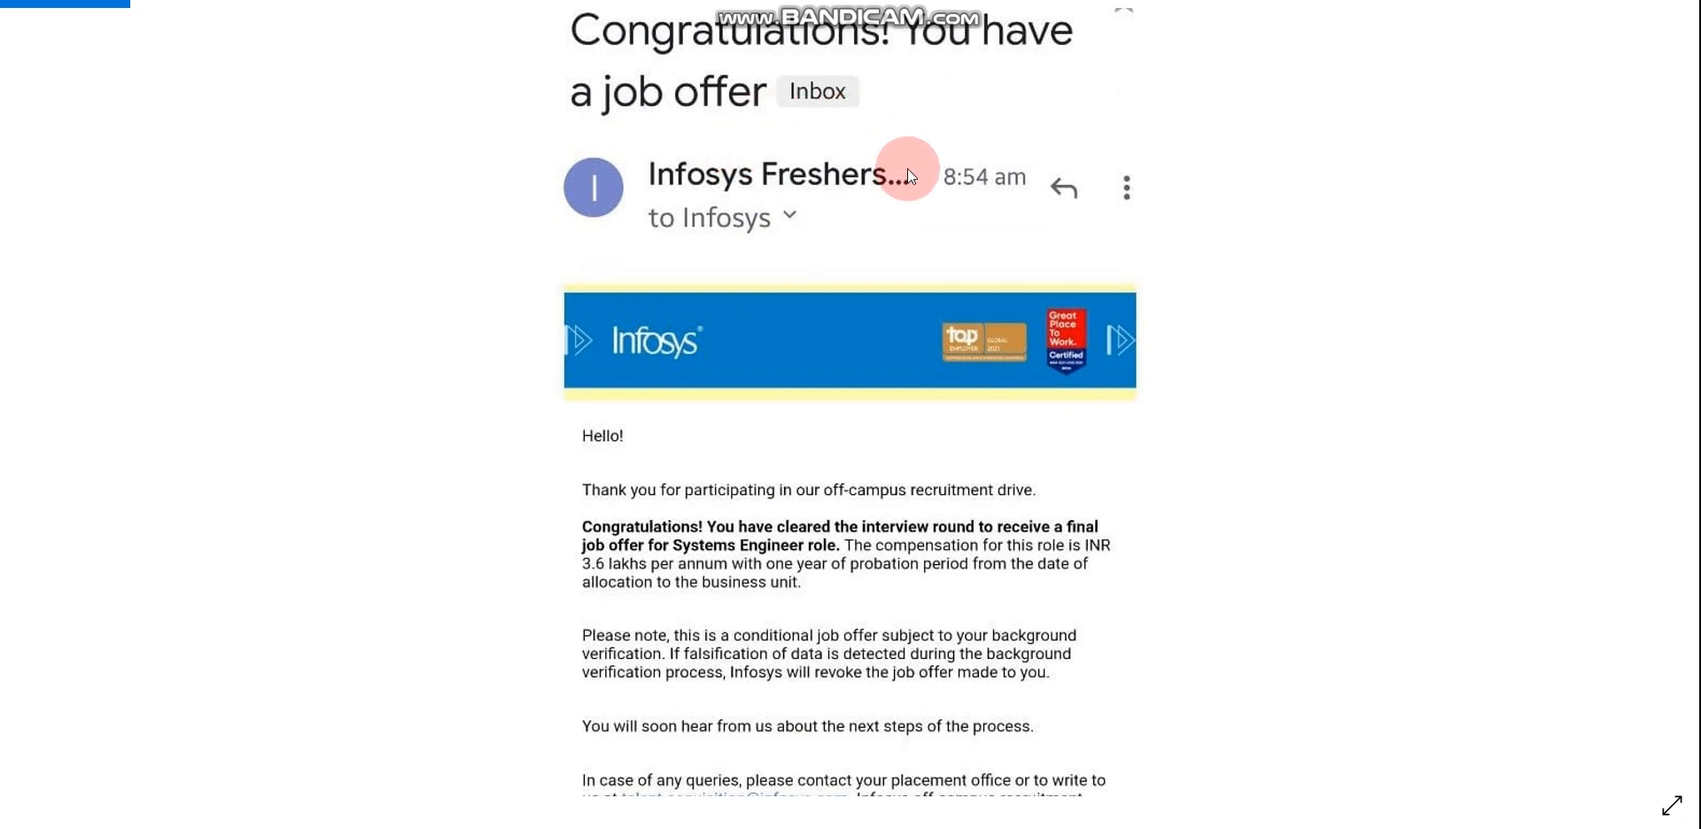
mouse_move(815, 274)
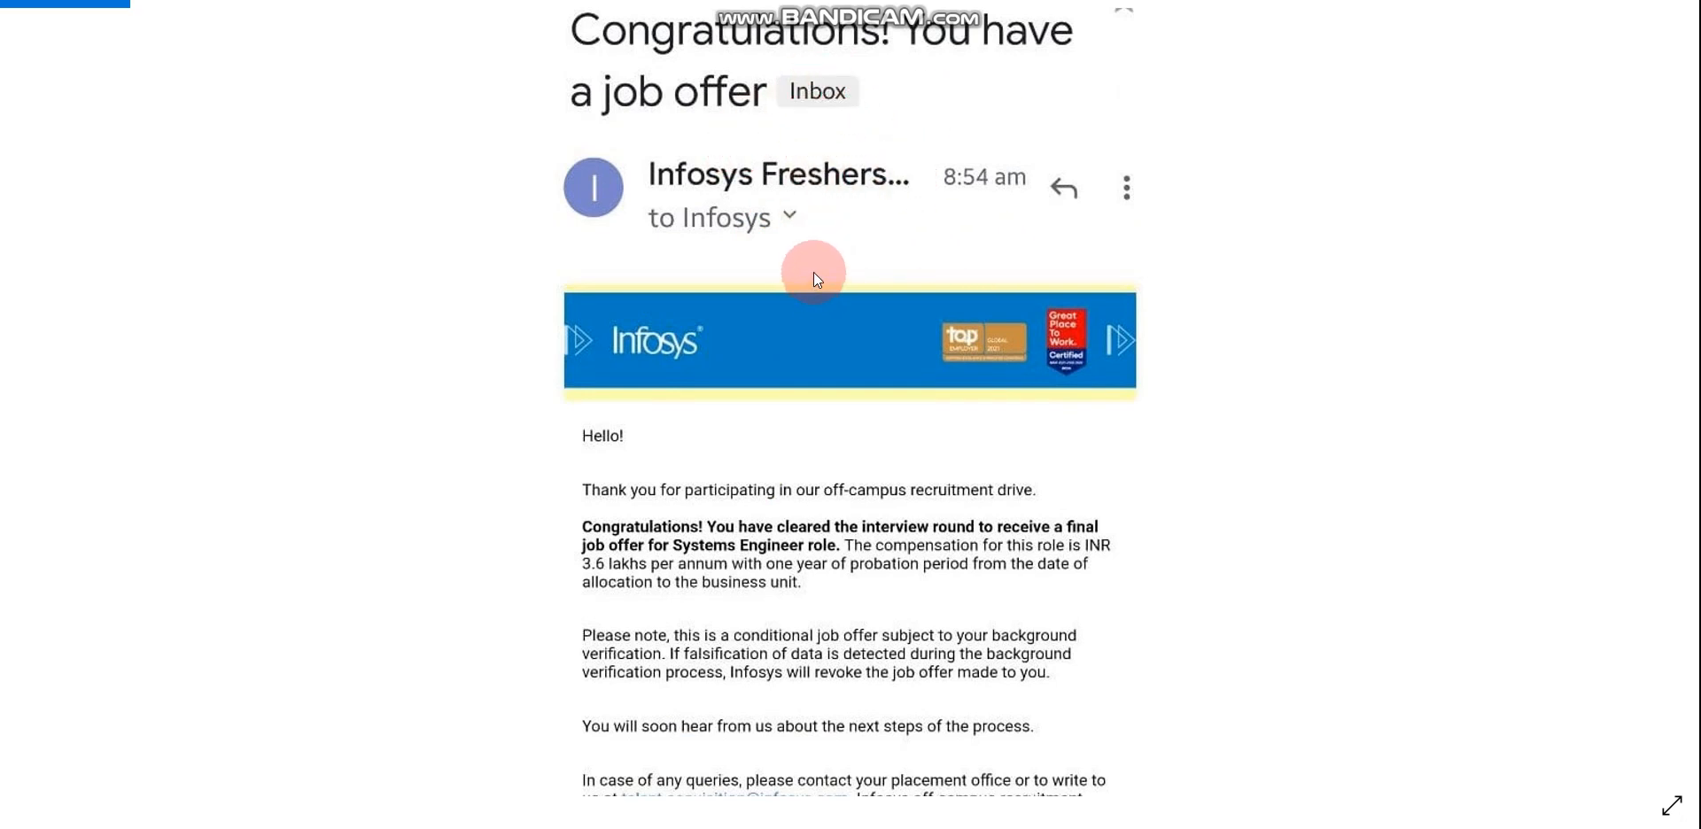
scroll(down, 3)
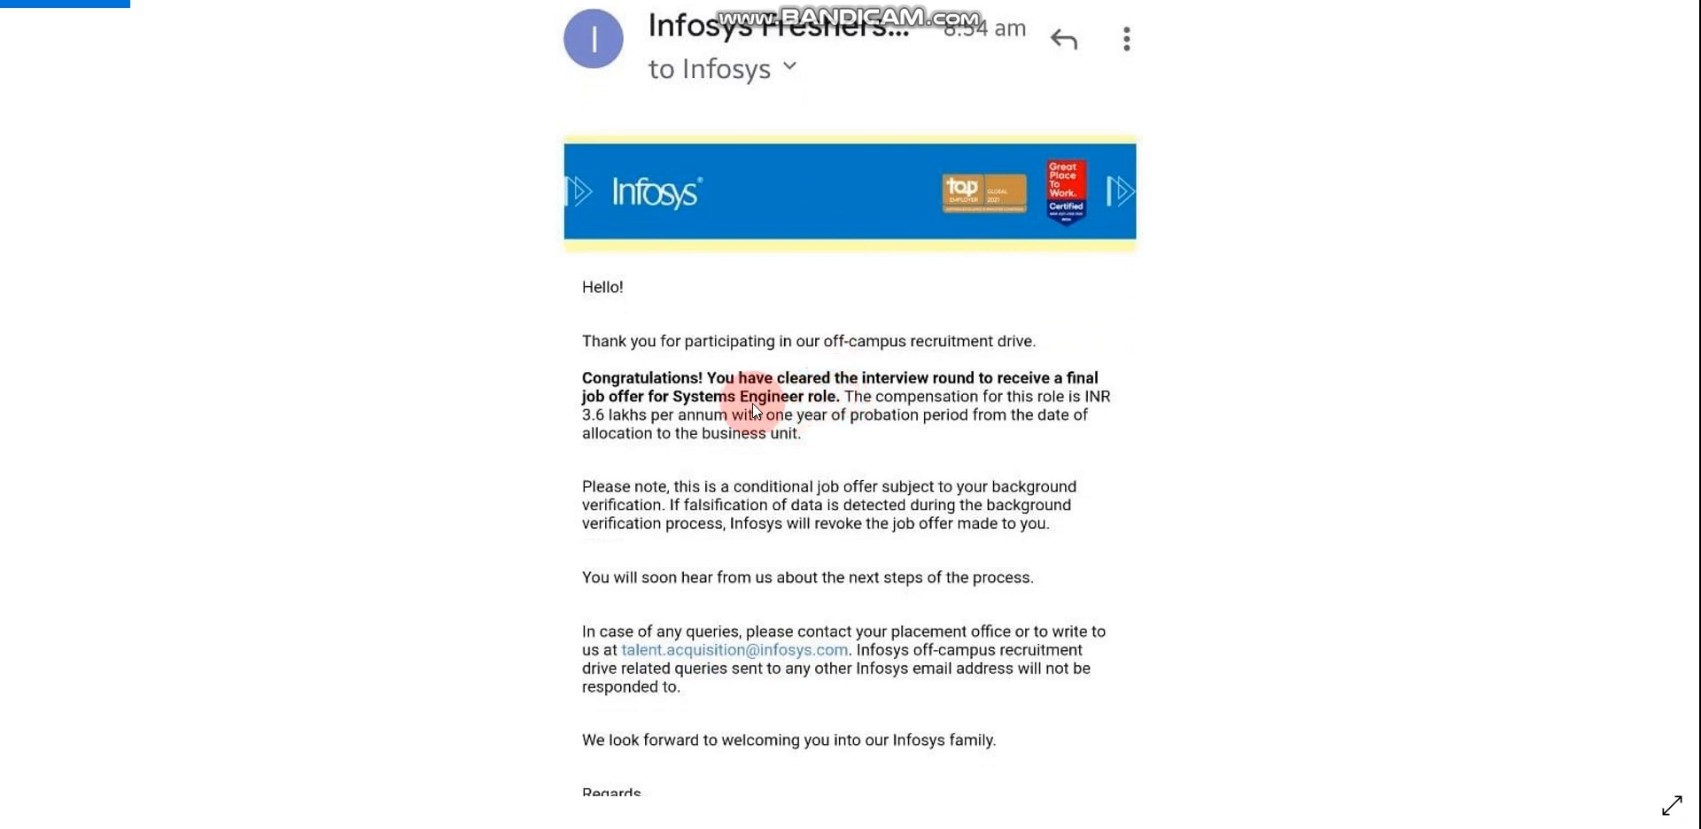
scroll(down, 3)
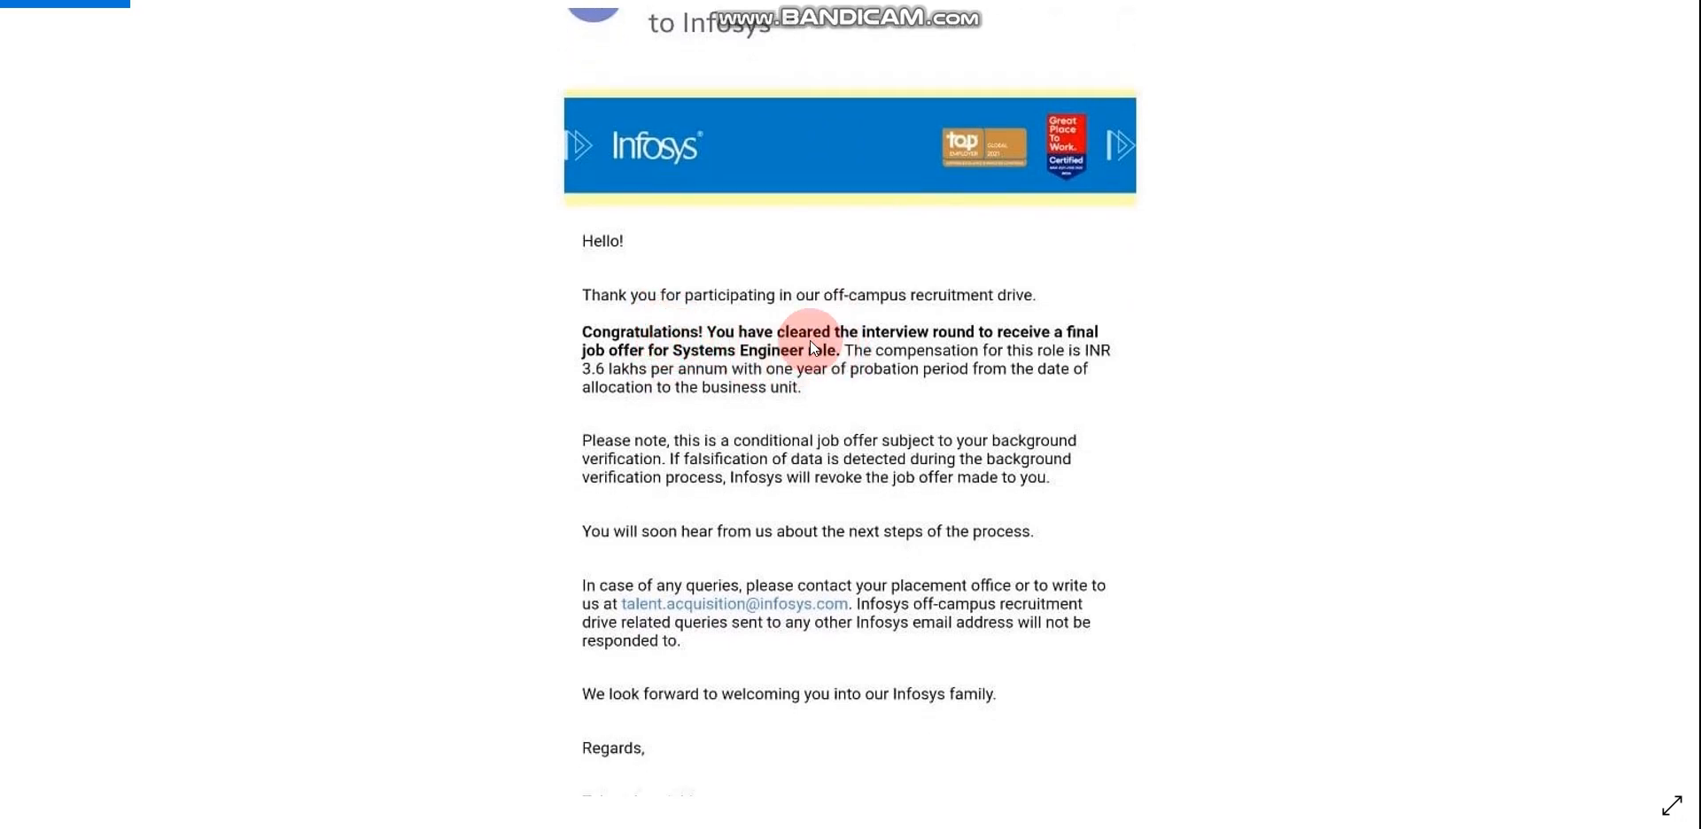
scroll(down, 3)
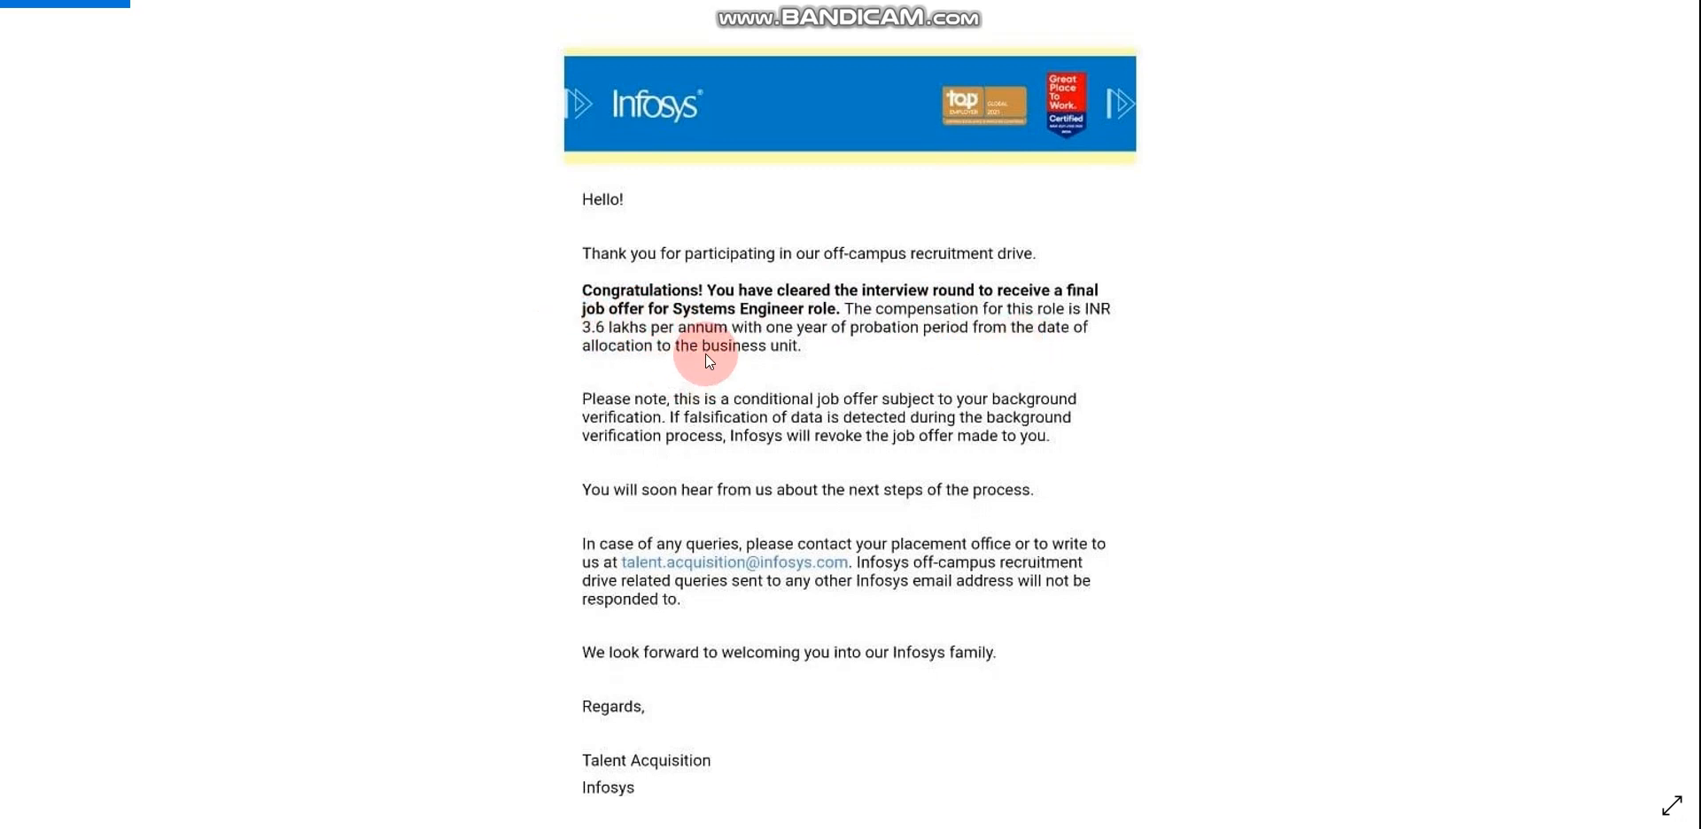
mouse_move(721, 361)
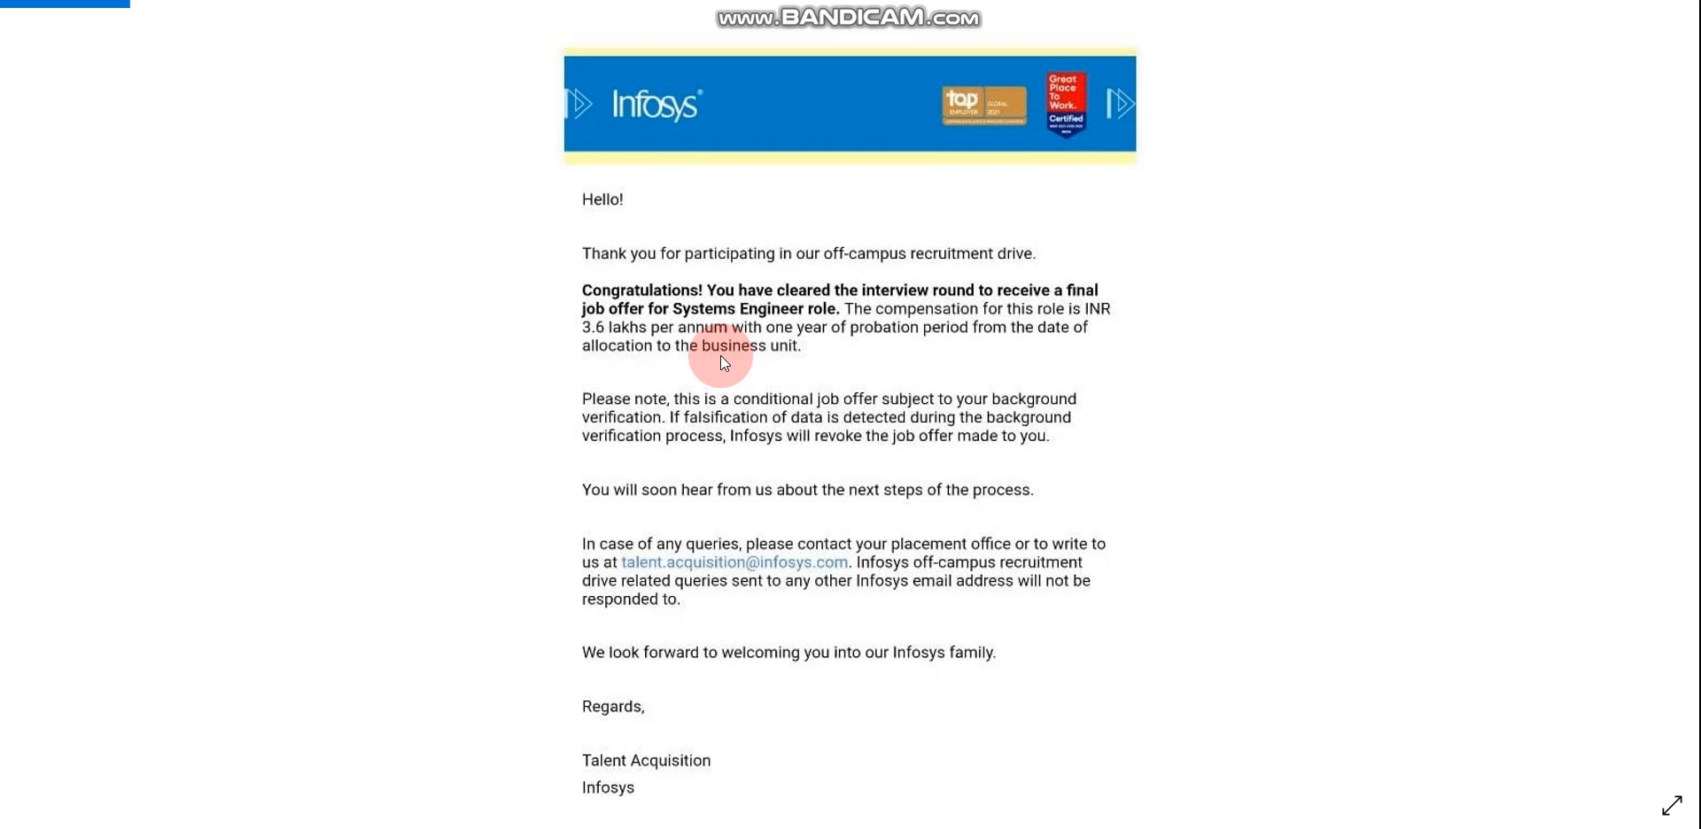
mouse_move(836, 347)
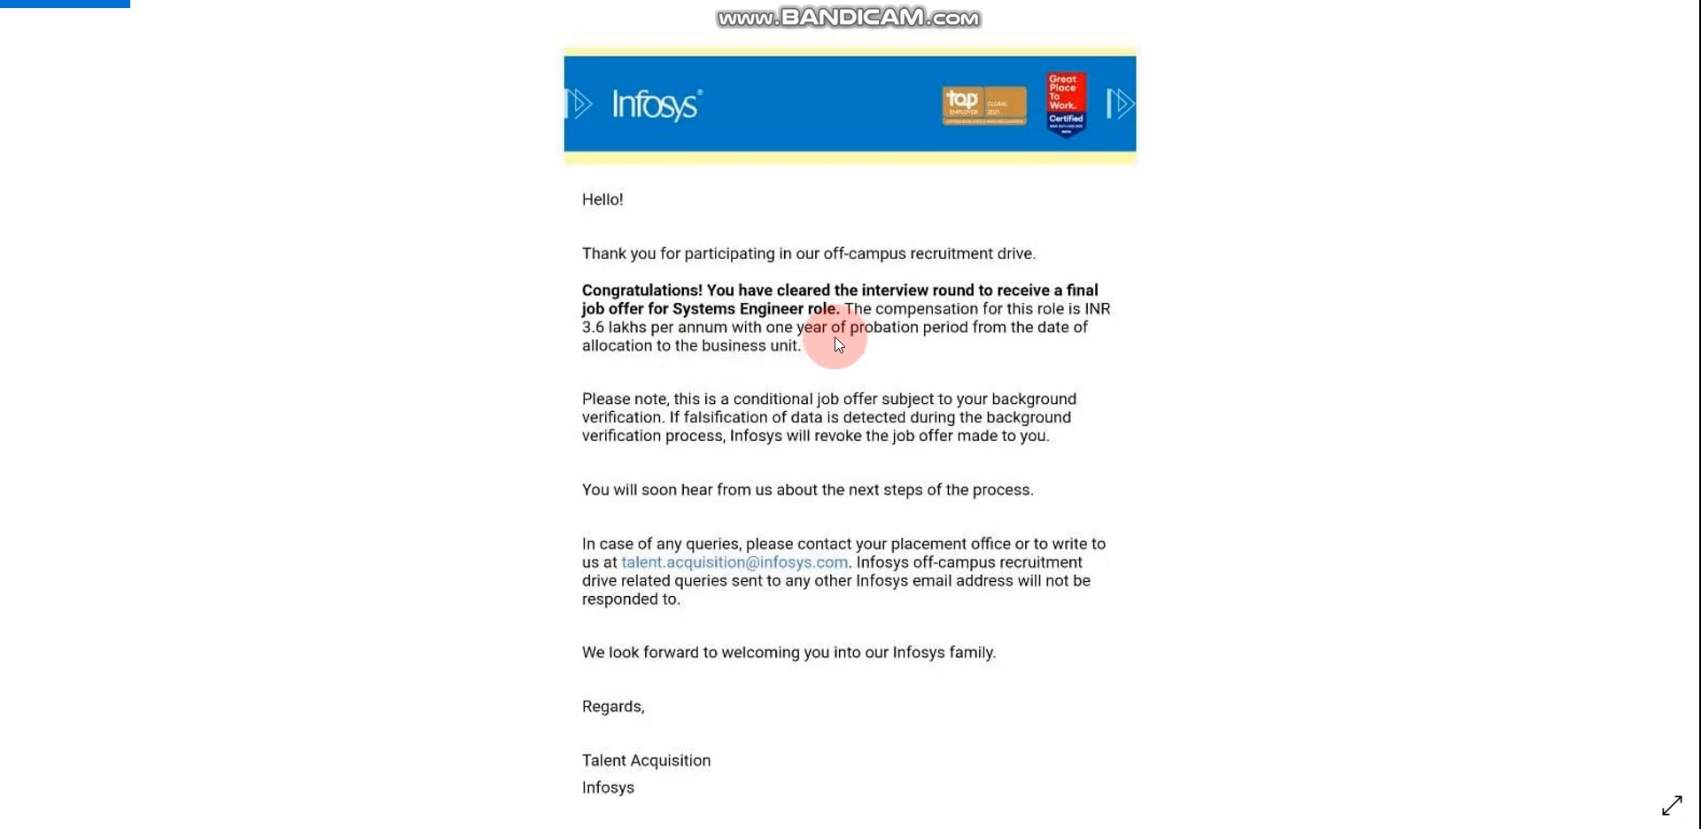
mouse_move(784, 391)
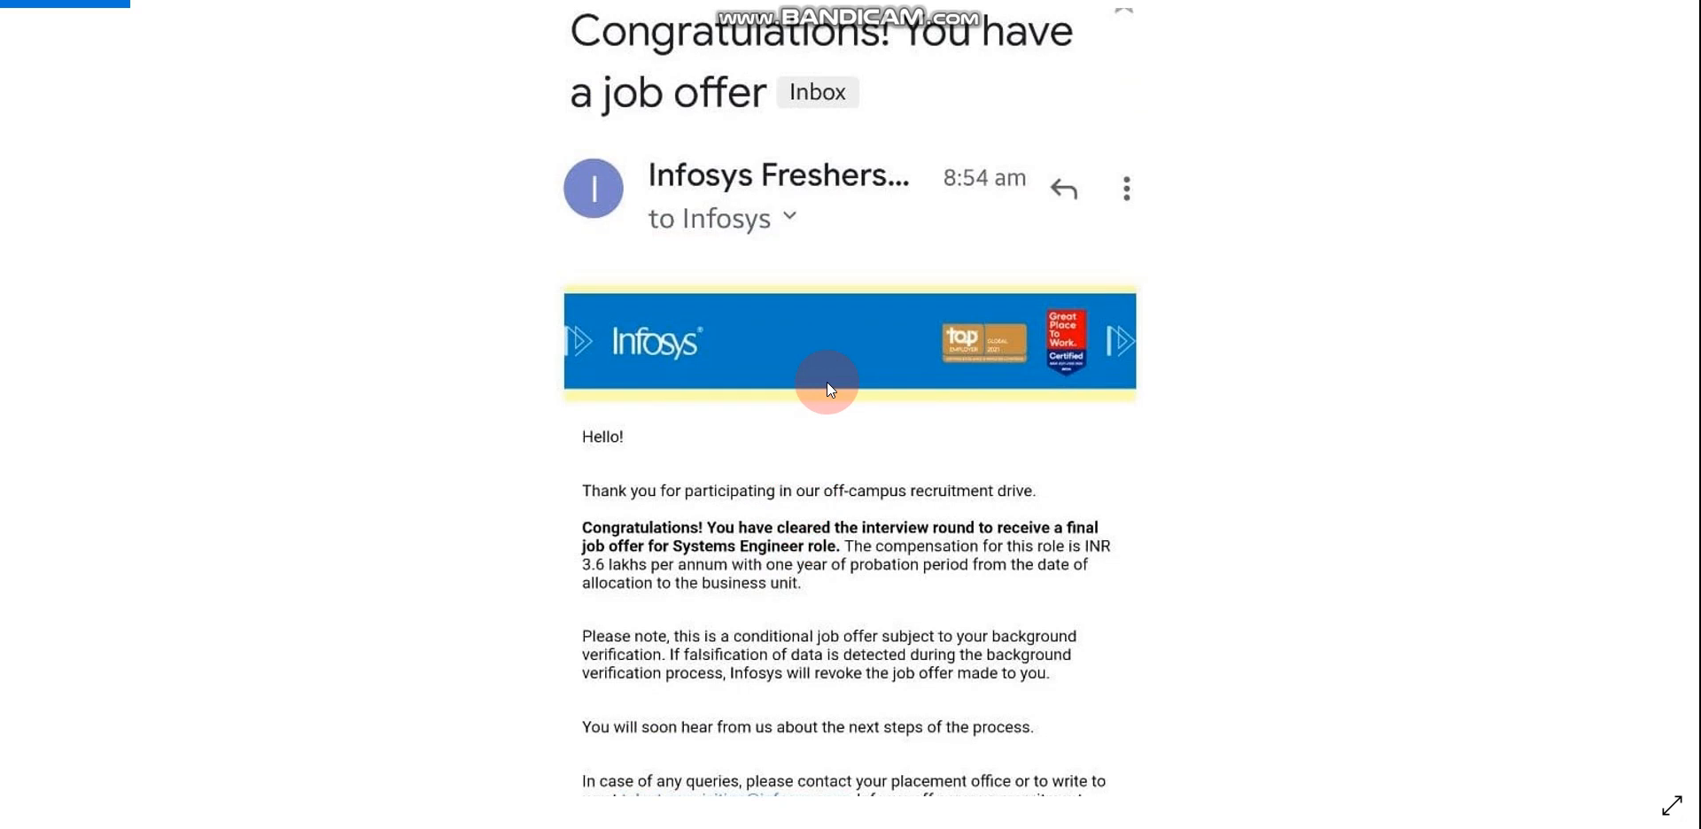
scroll(down, 3)
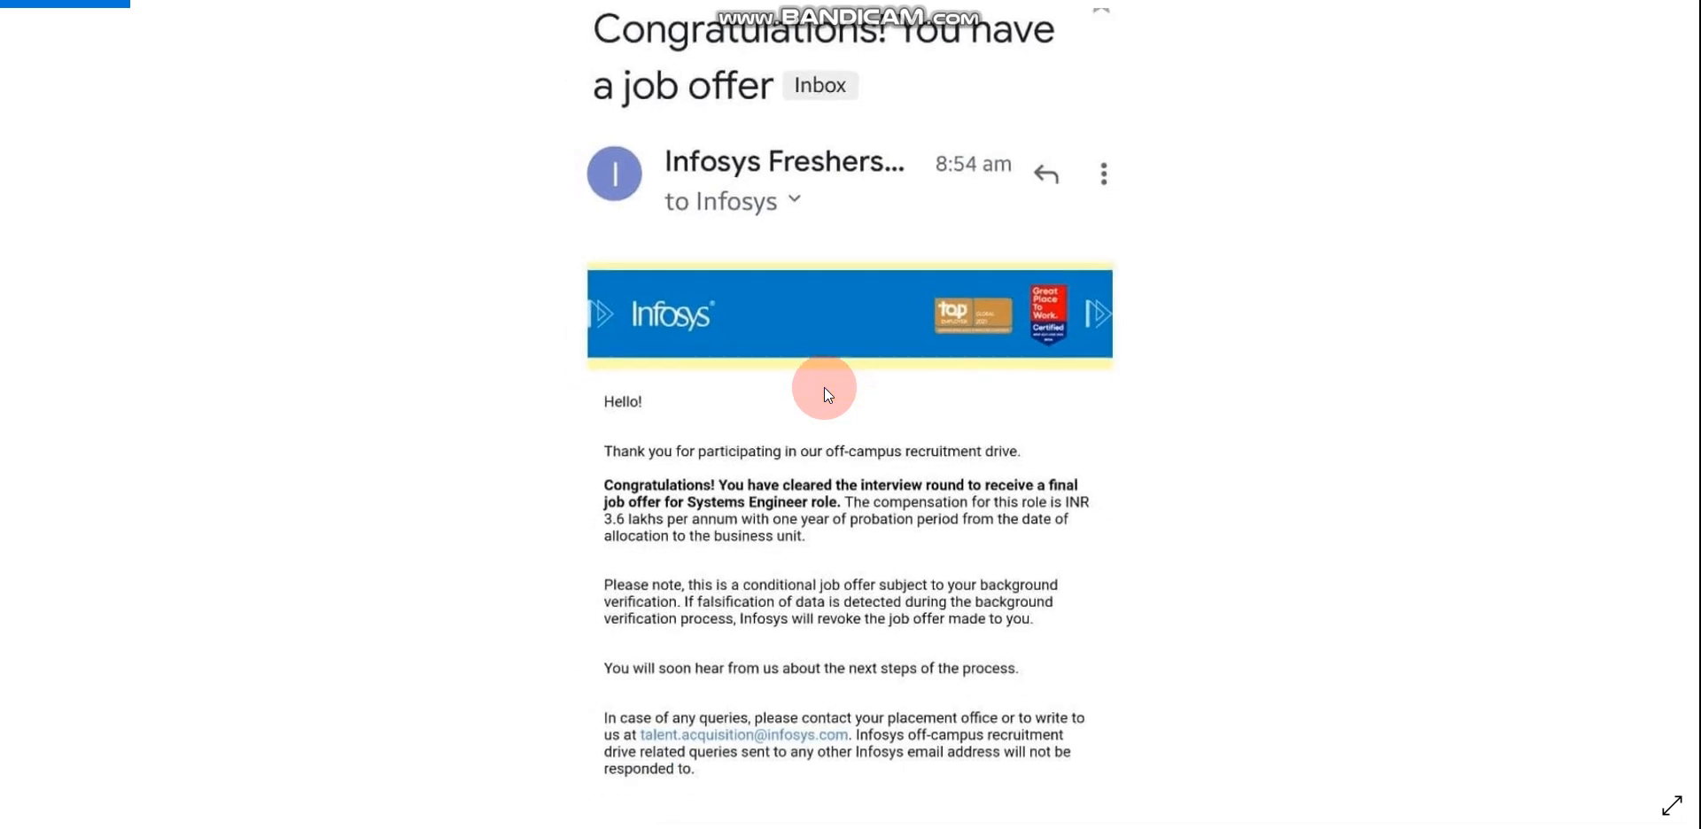
scroll(down, 3)
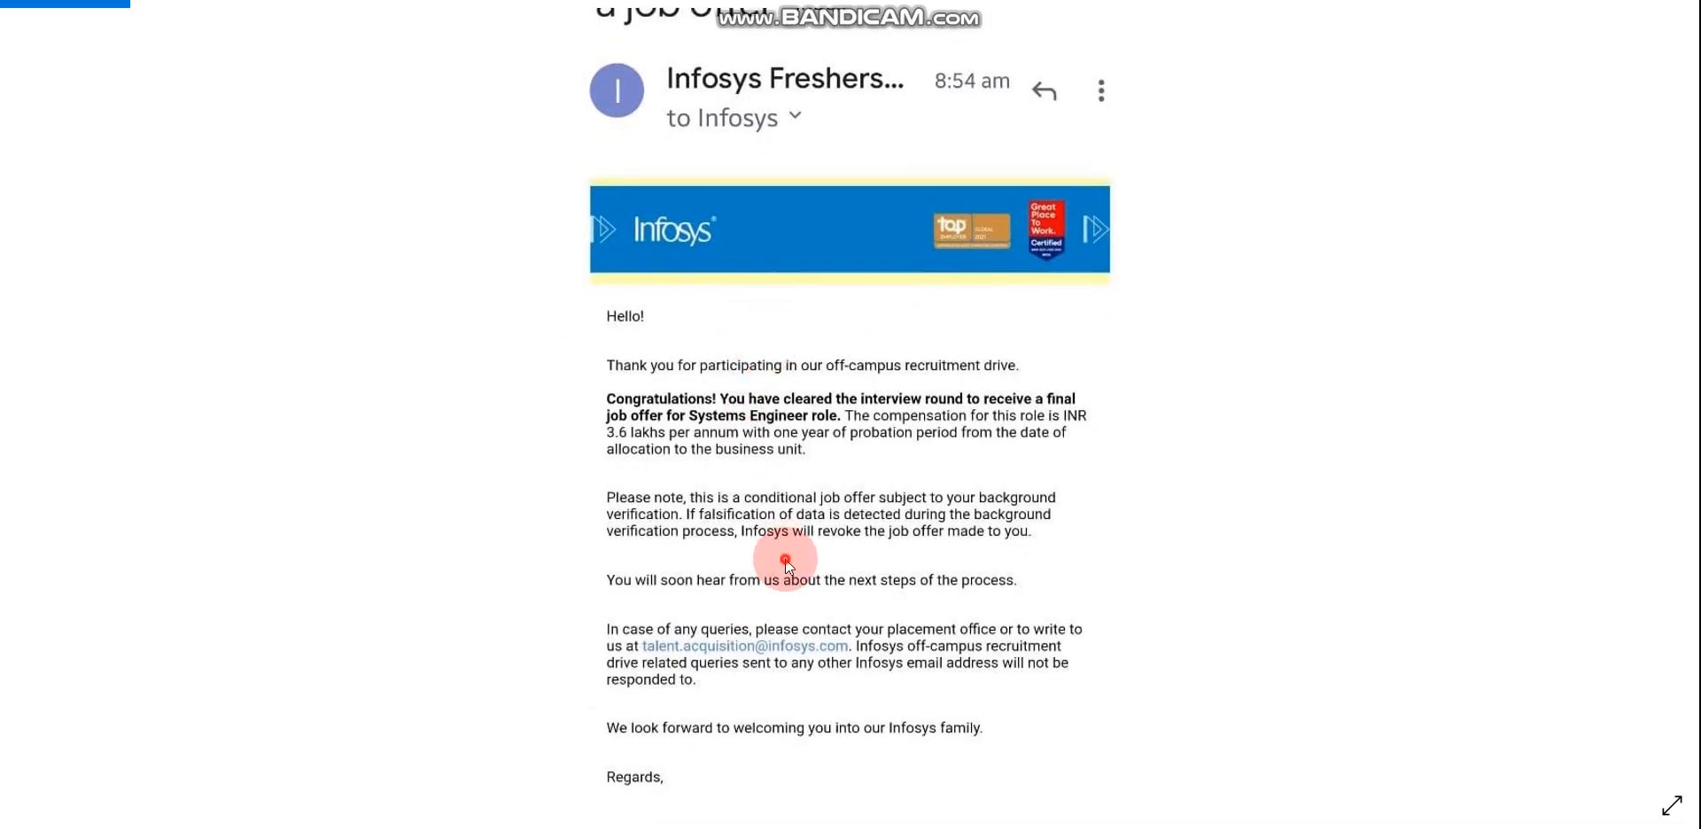
scroll(down, 3)
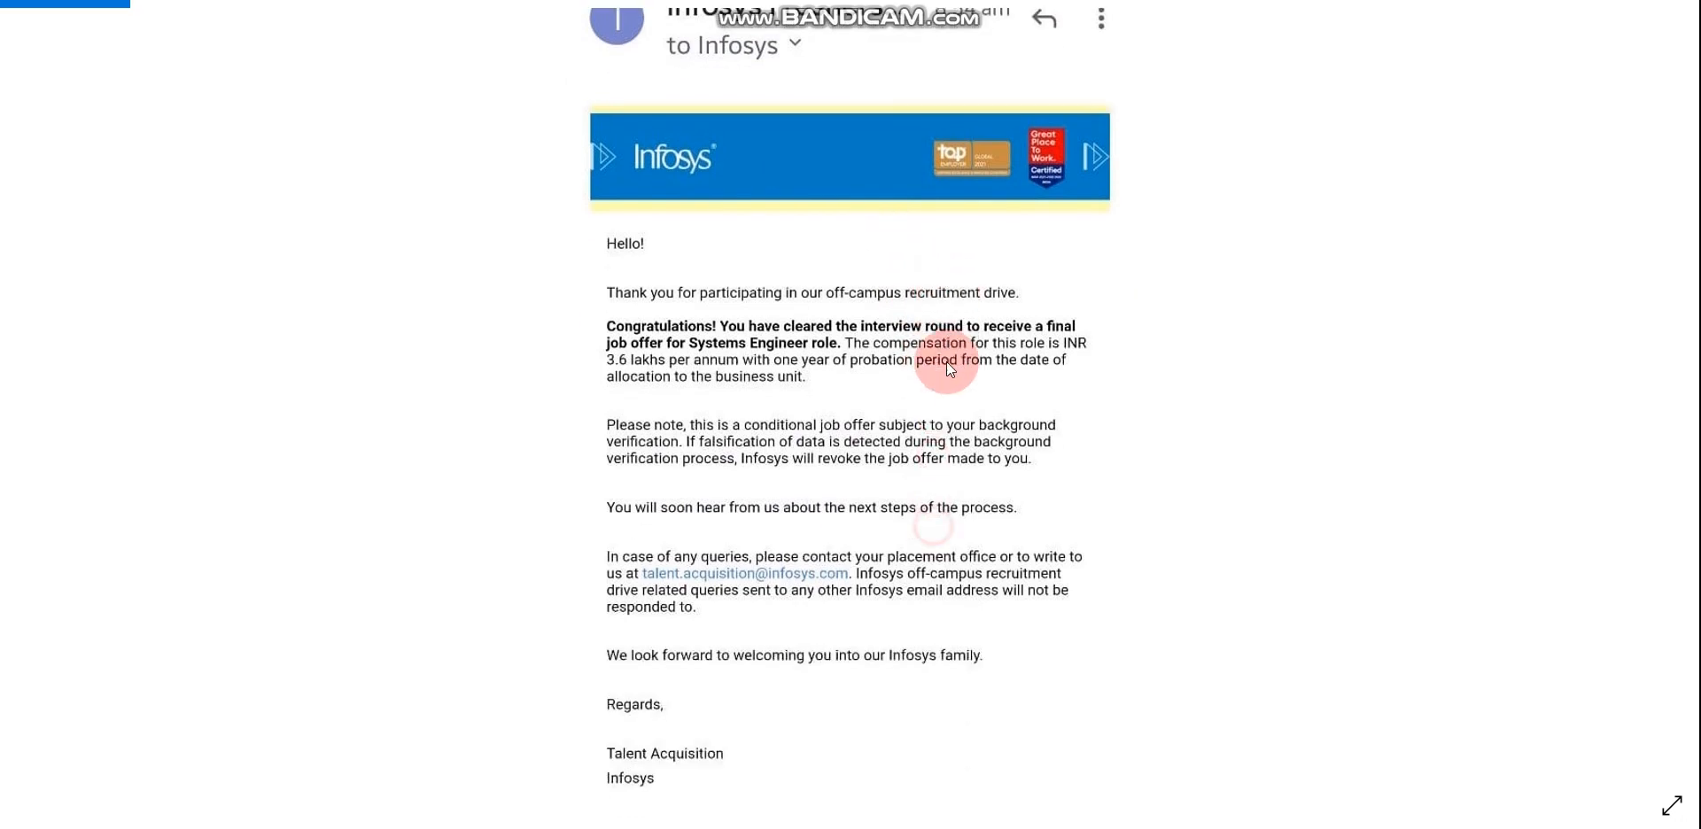
scroll(down, 3)
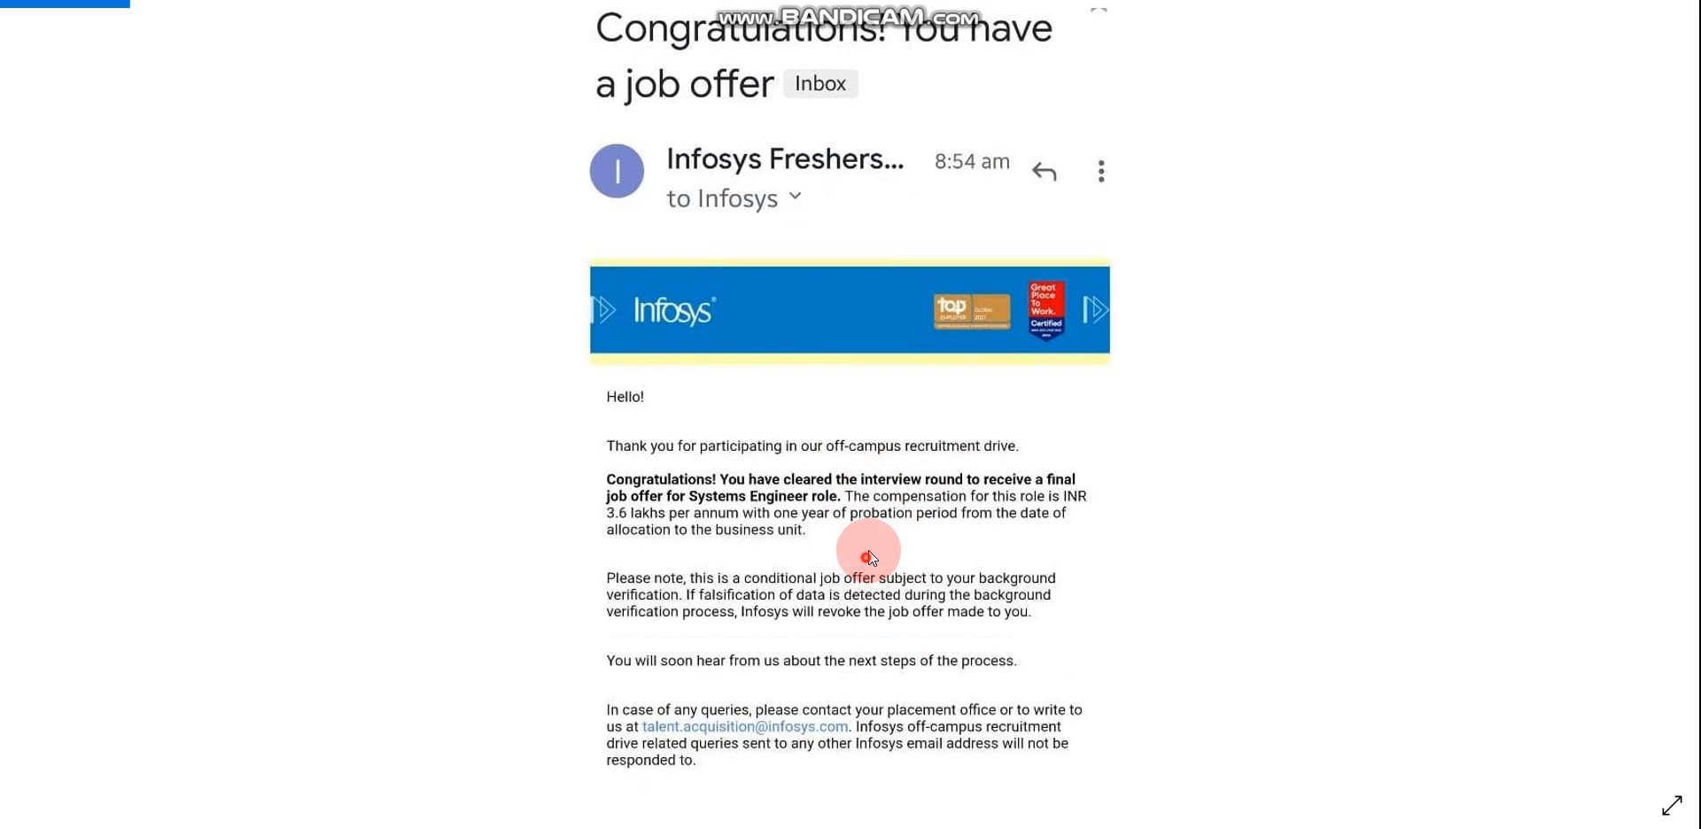
scroll(down, 3)
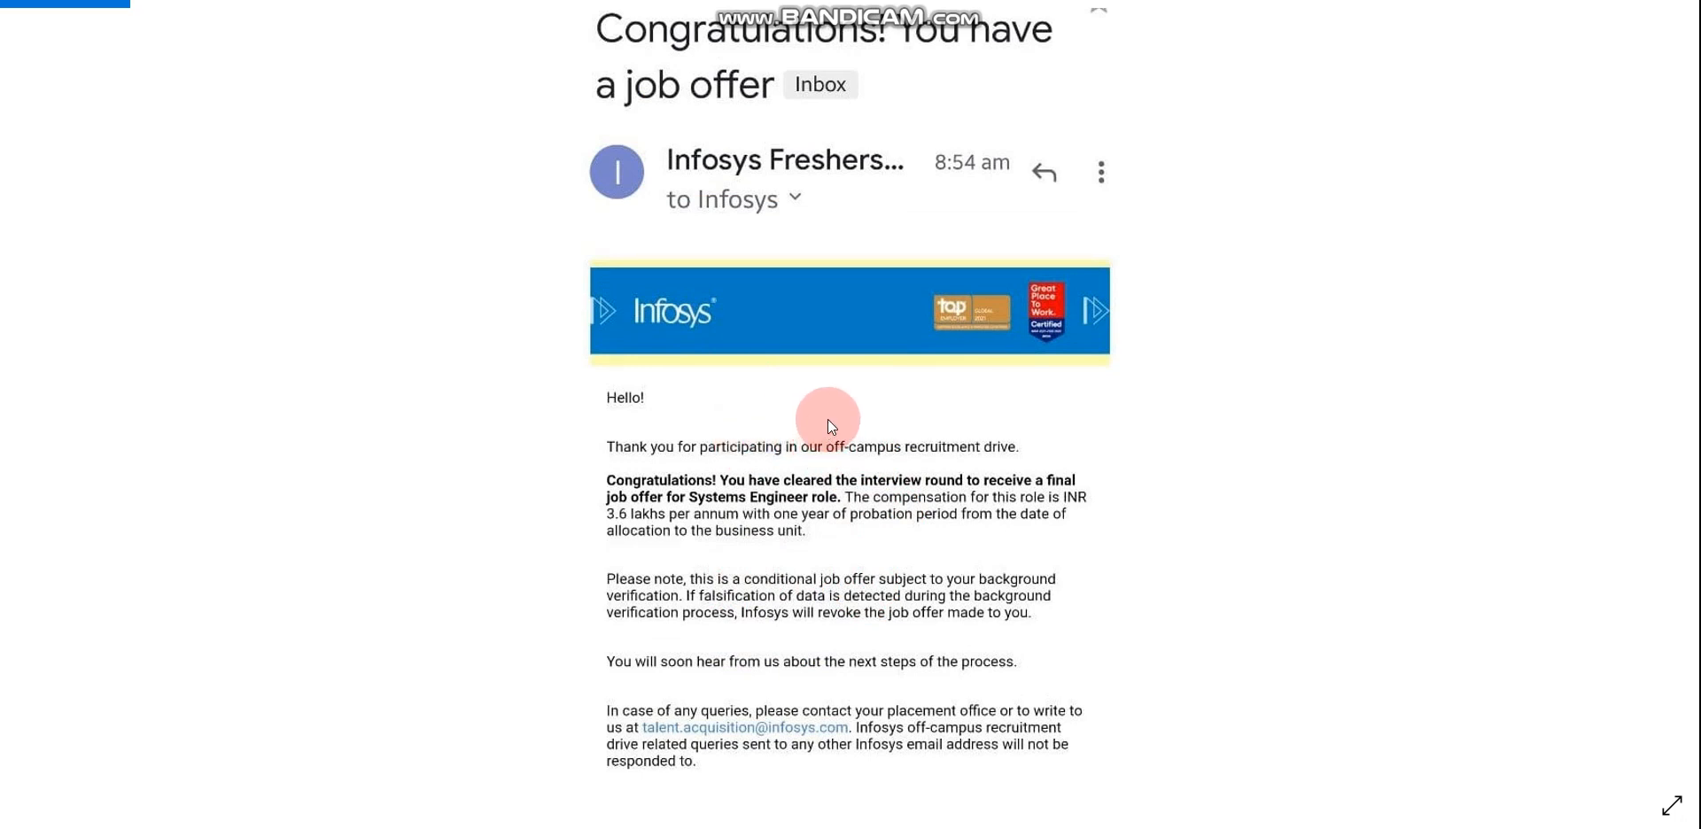
mouse_move(808, 401)
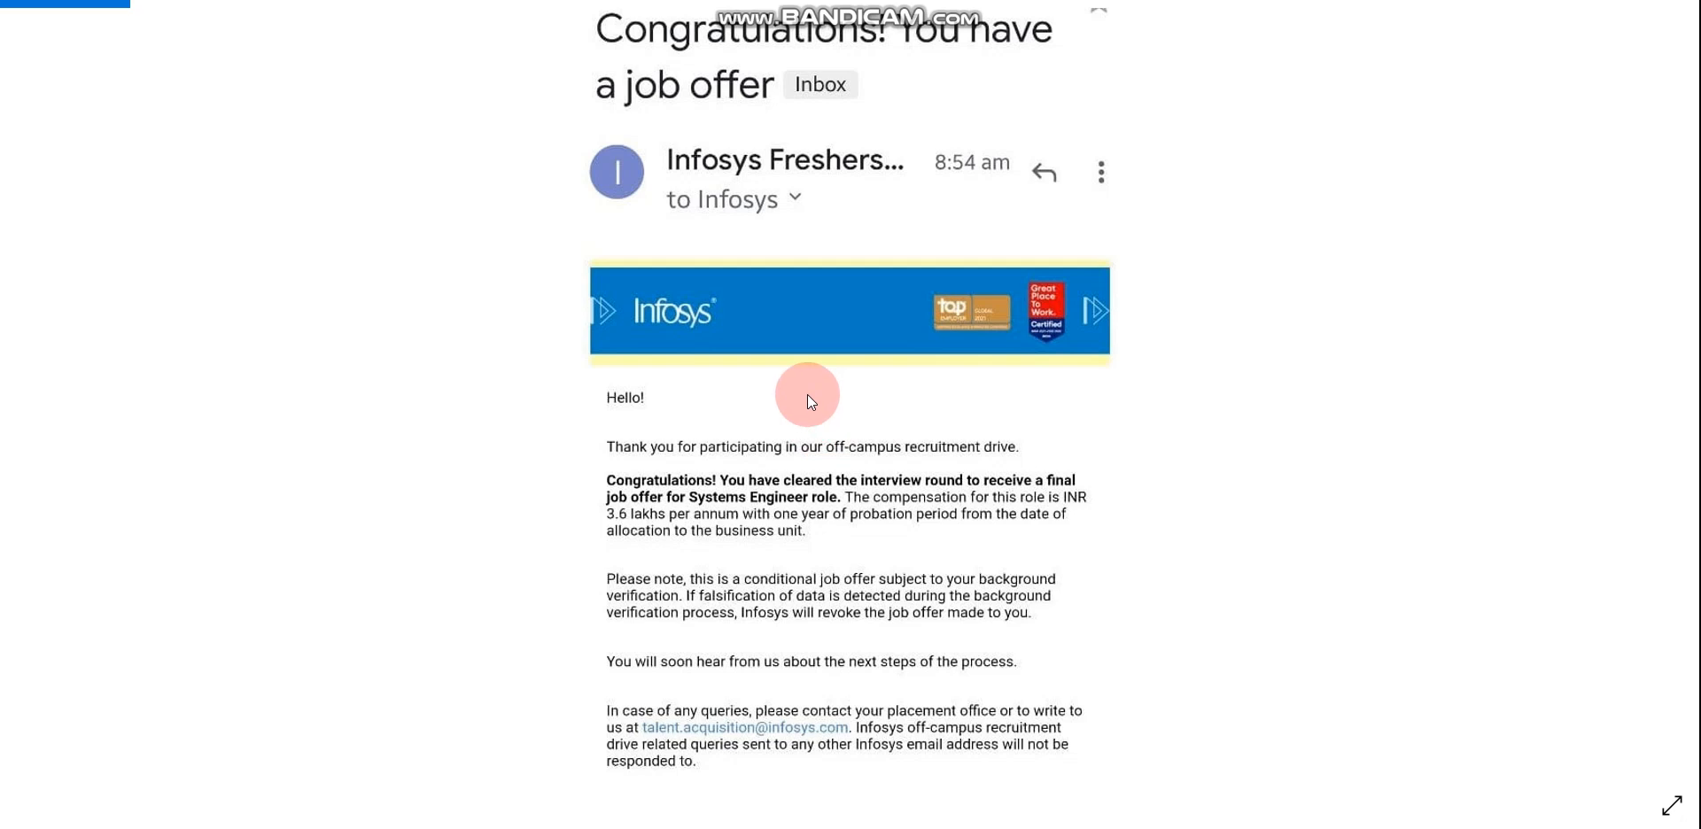
mouse_move(1025, 225)
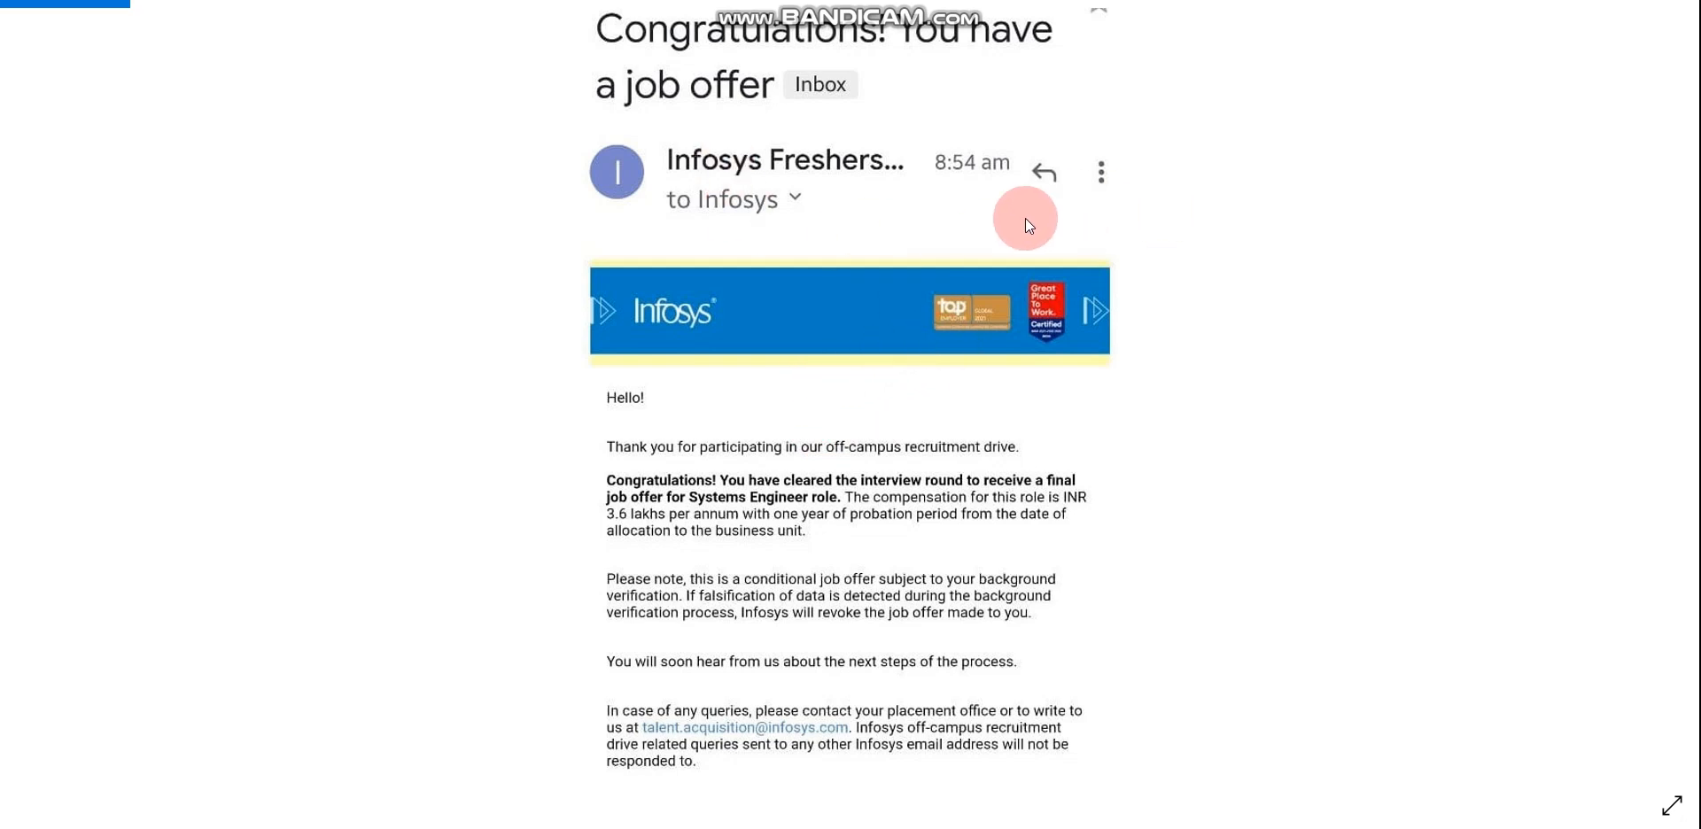
mouse_move(909, 235)
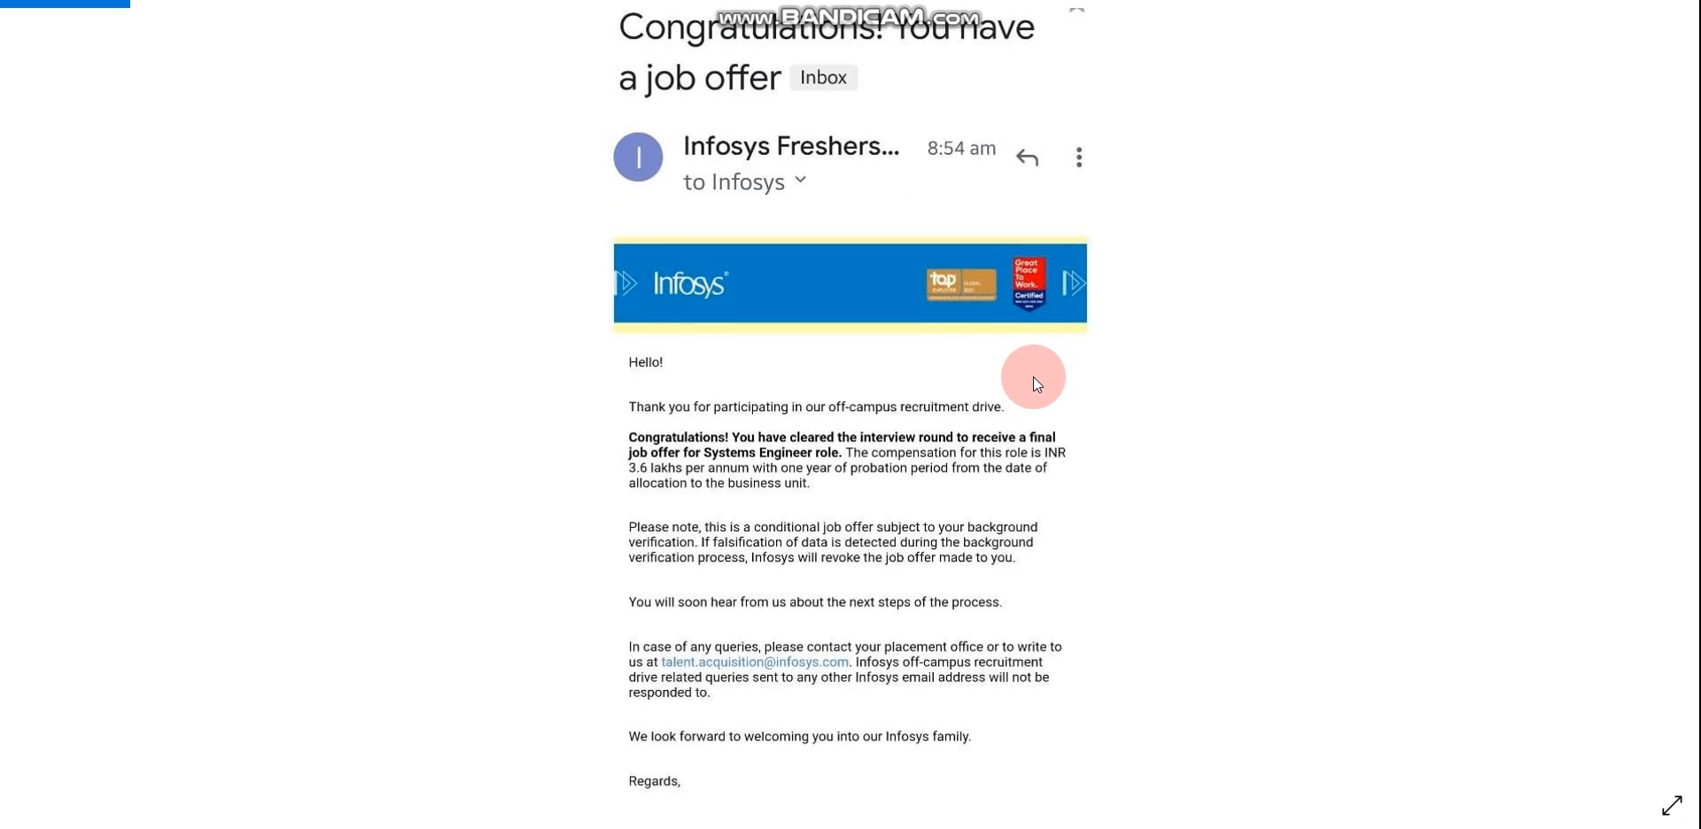
mouse_move(1029, 376)
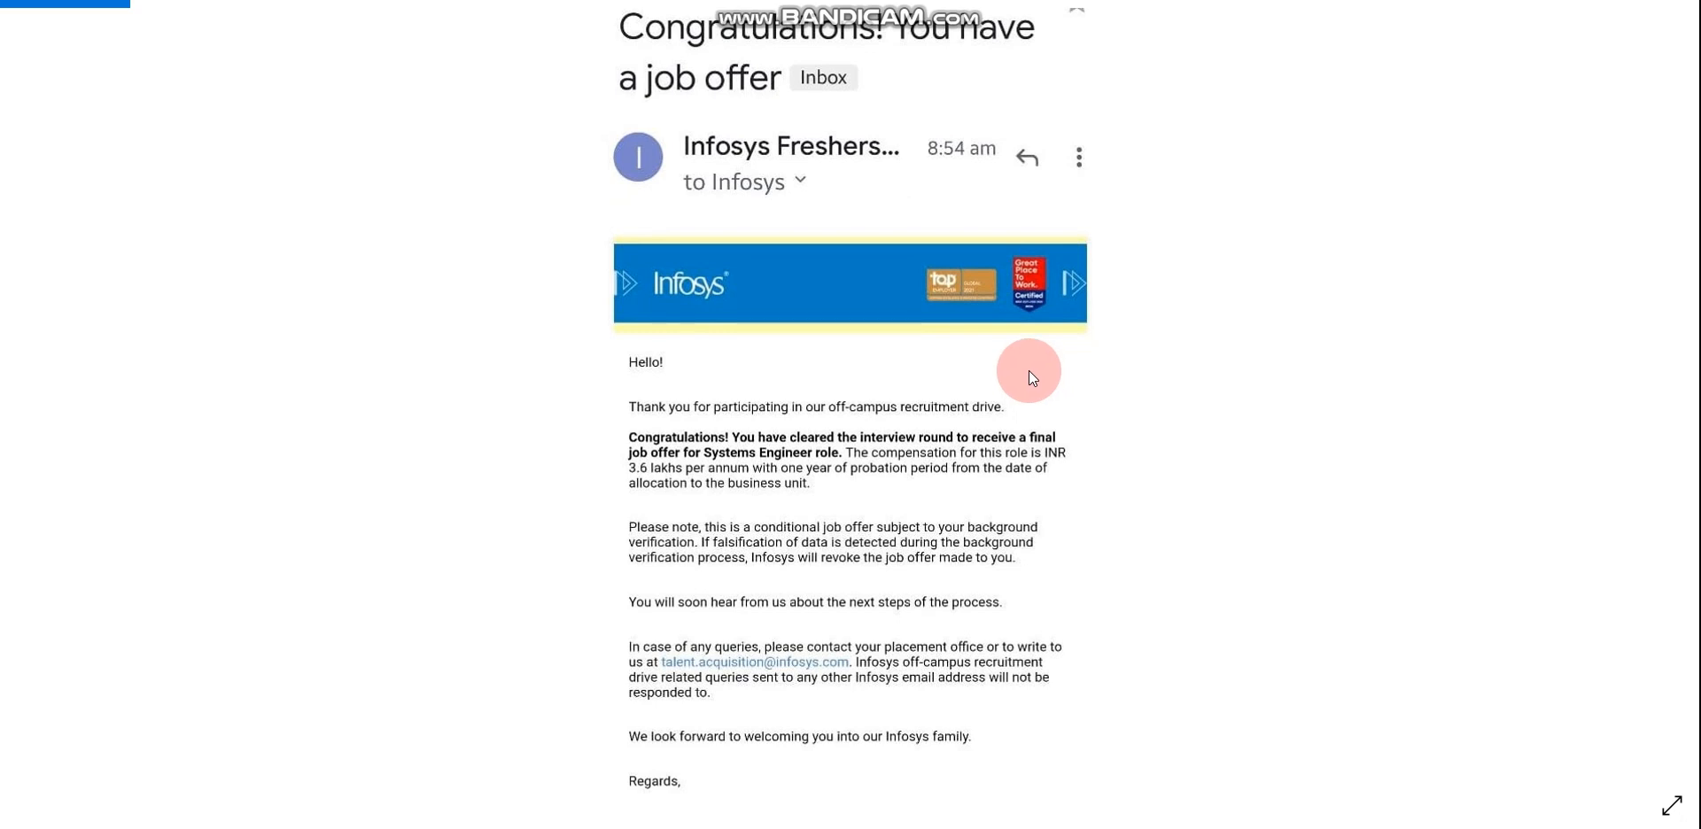
mouse_move(1030, 370)
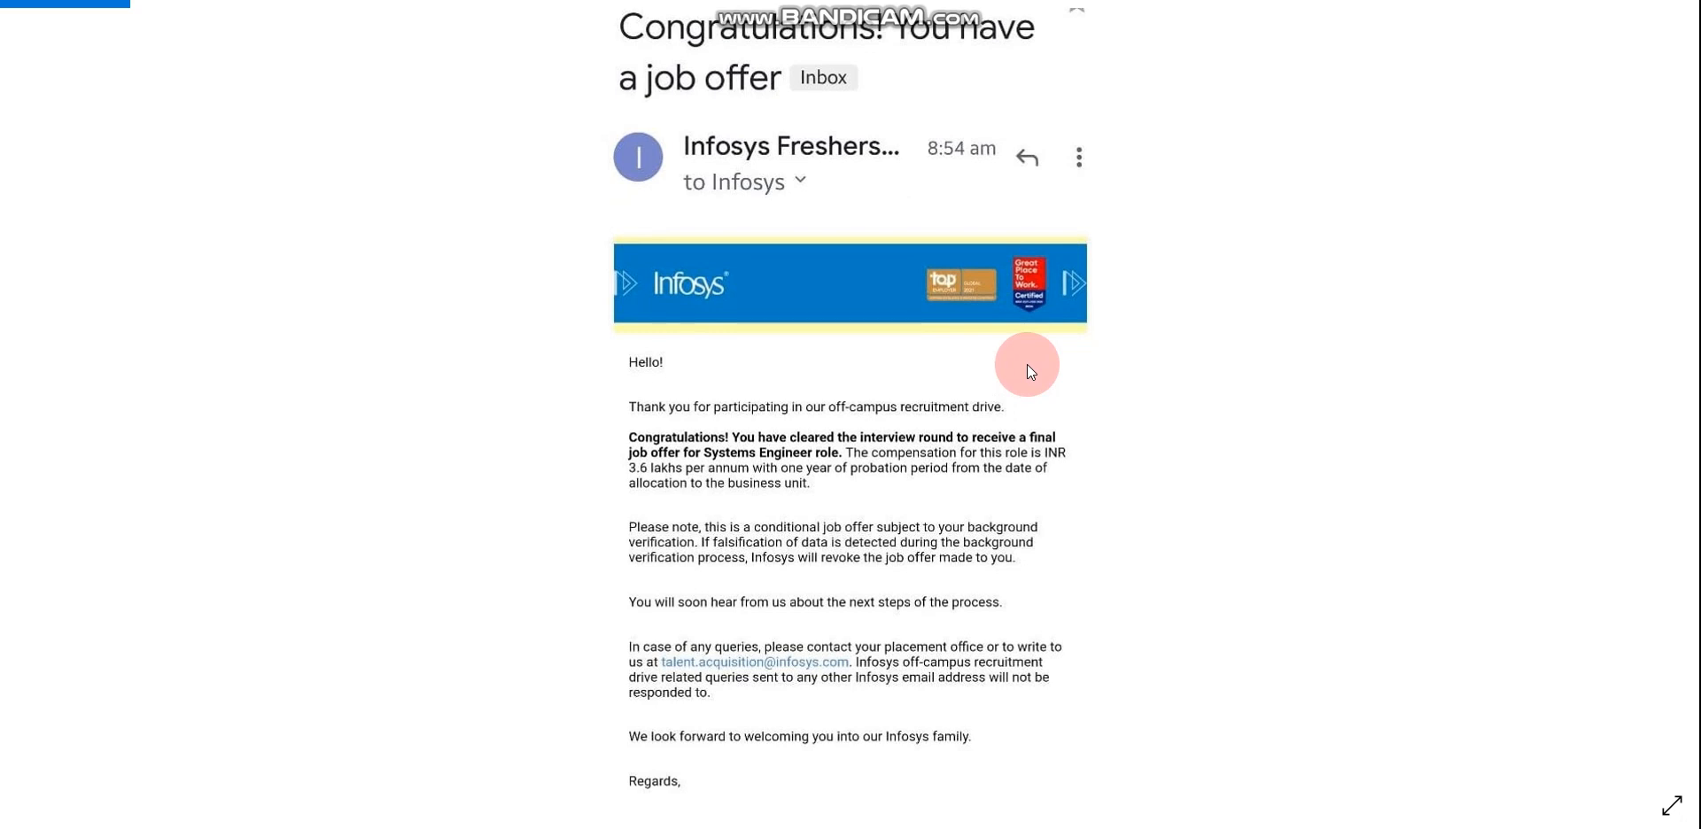
mouse_move(997, 360)
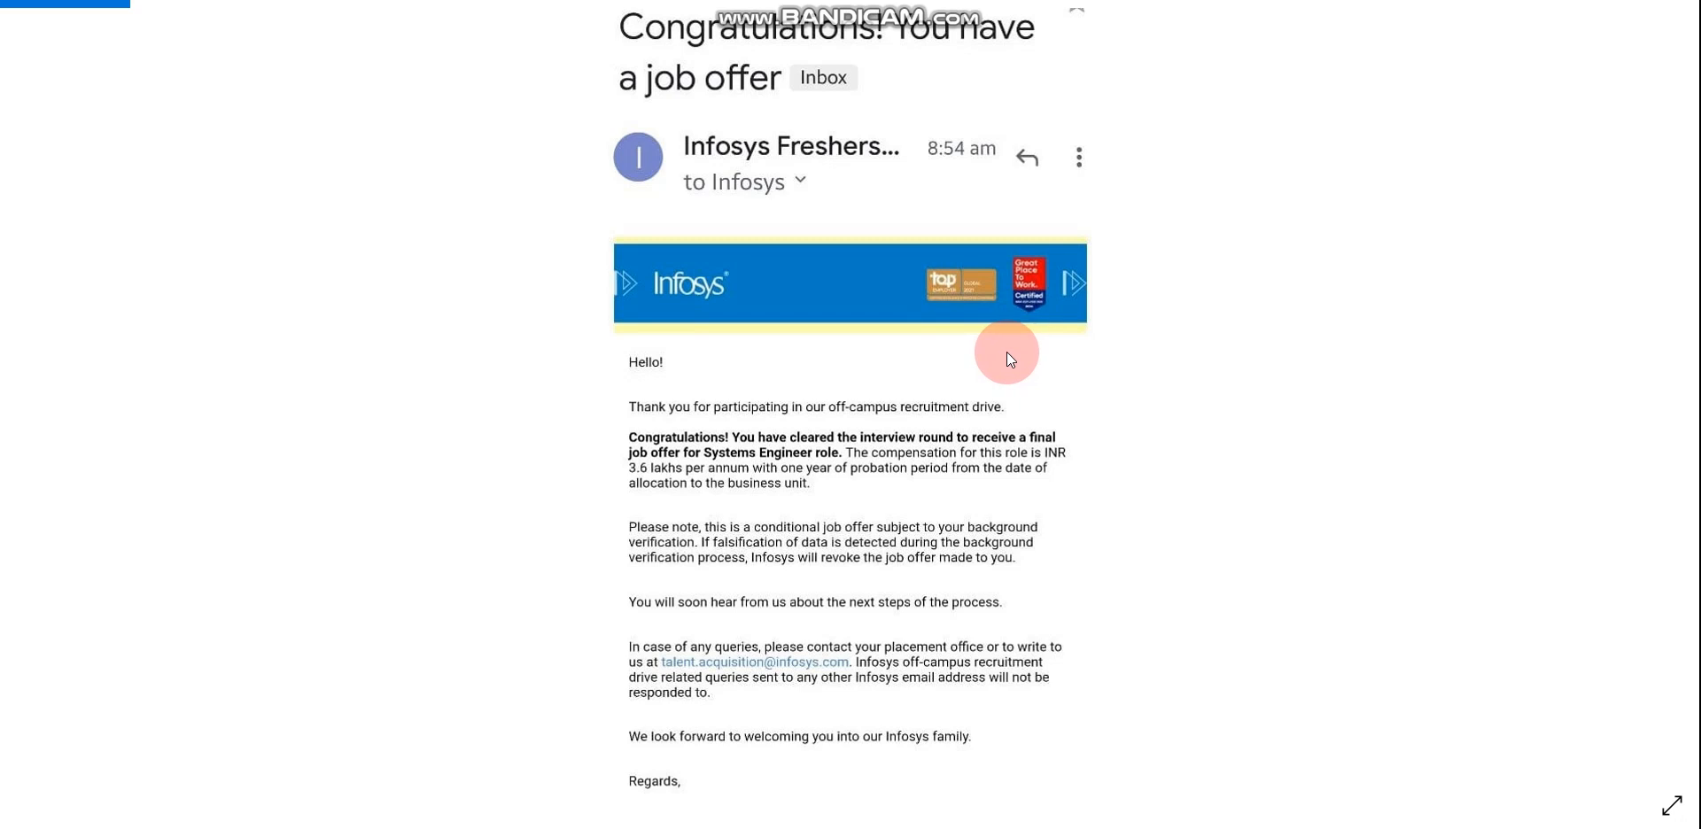
mouse_move(961, 361)
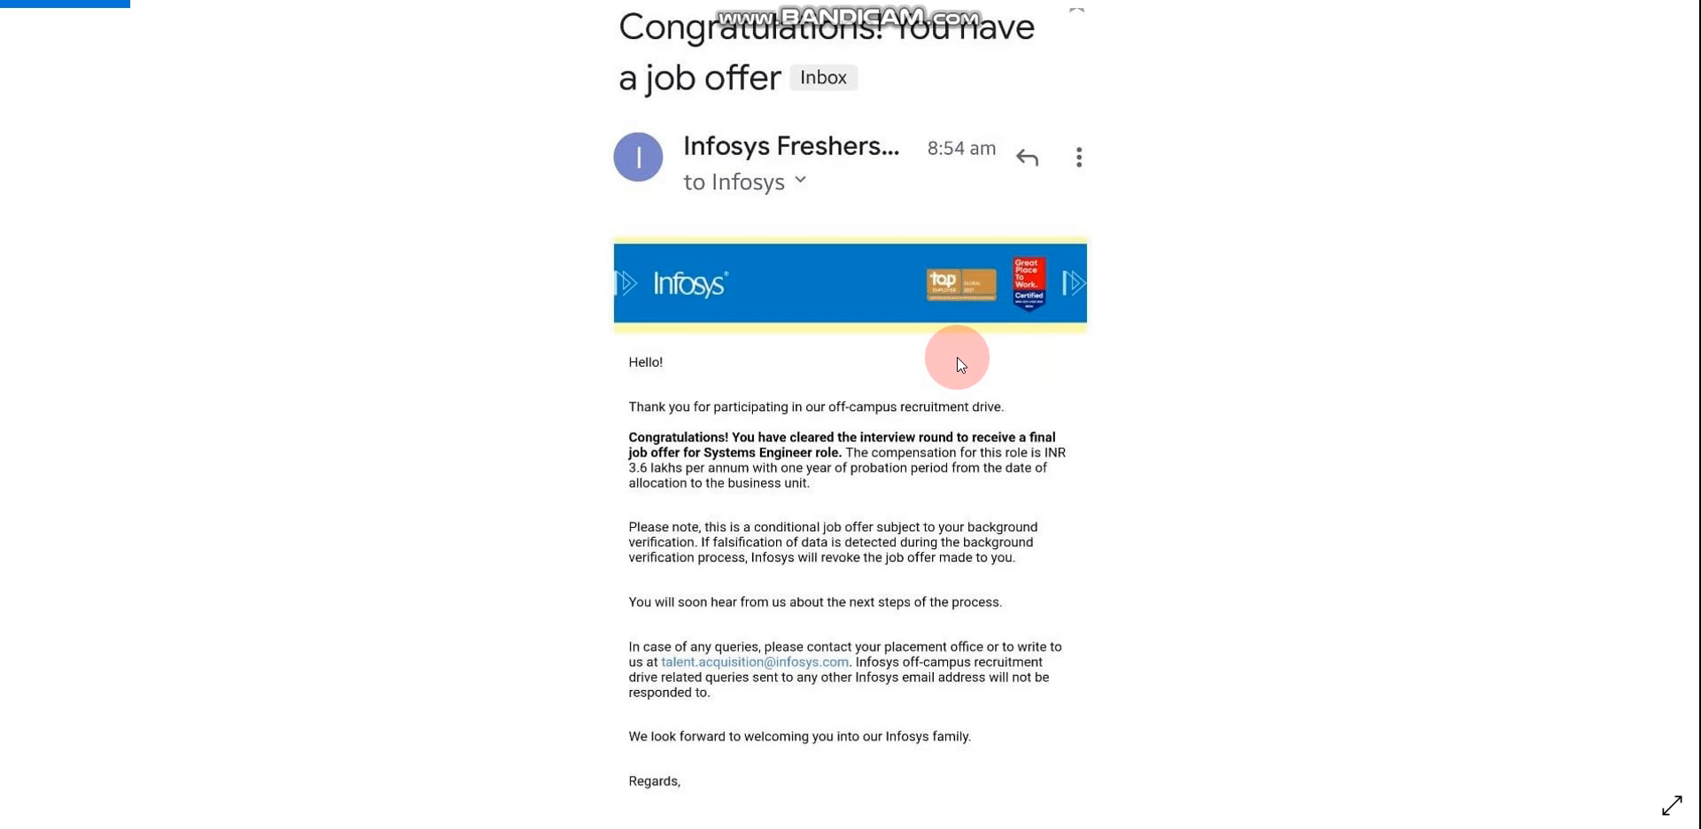
mouse_move(912, 296)
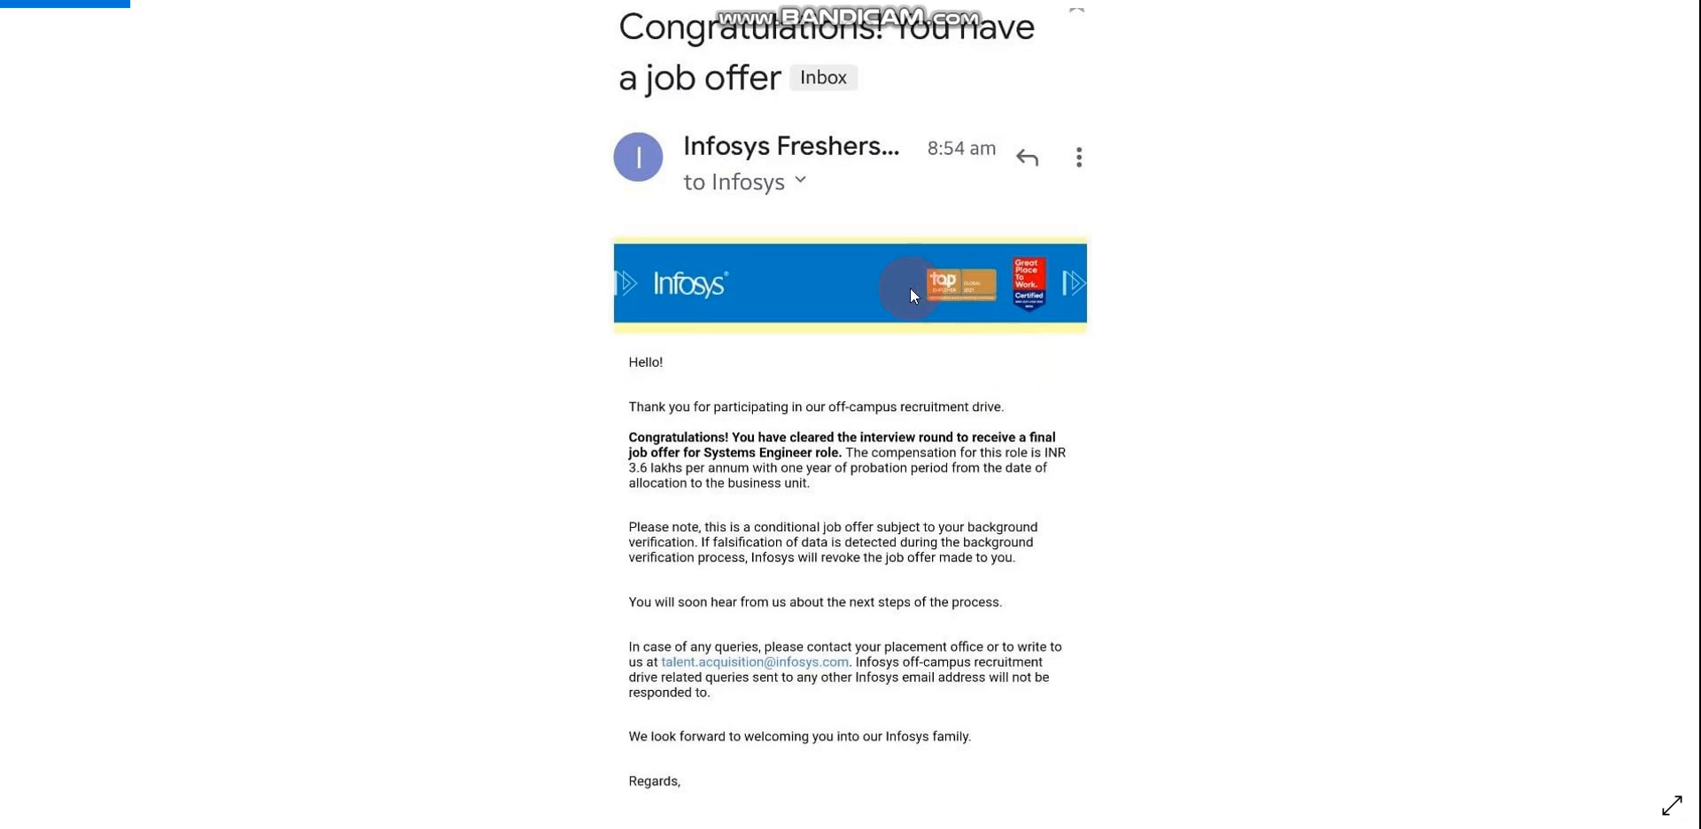